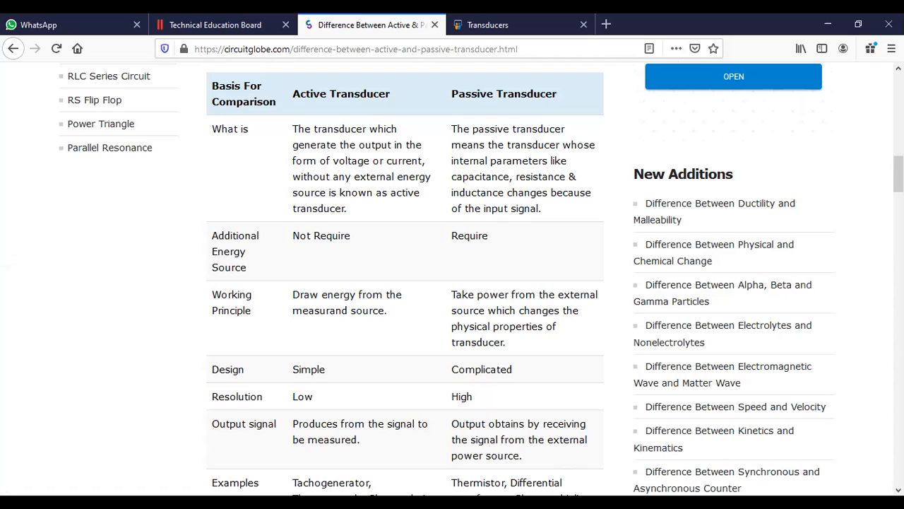
pyautogui.moveTo(476, 118)
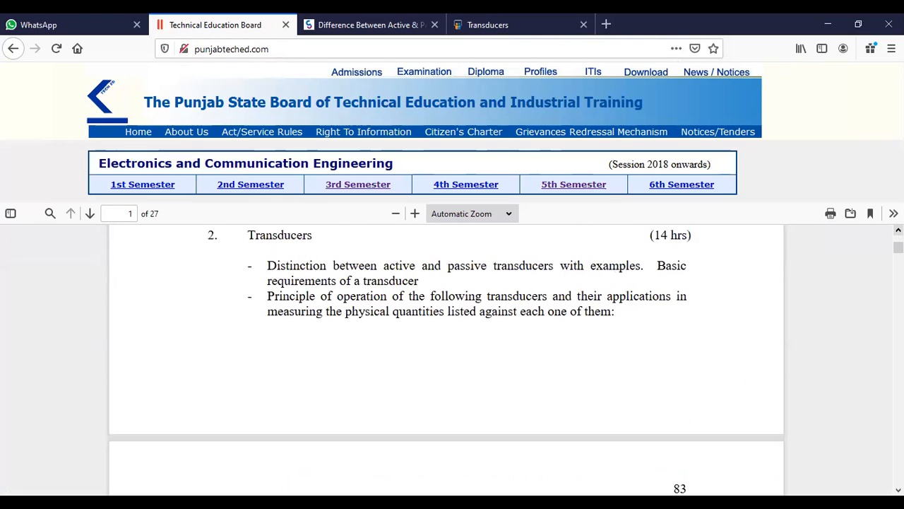
pyautogui.moveTo(332, 249)
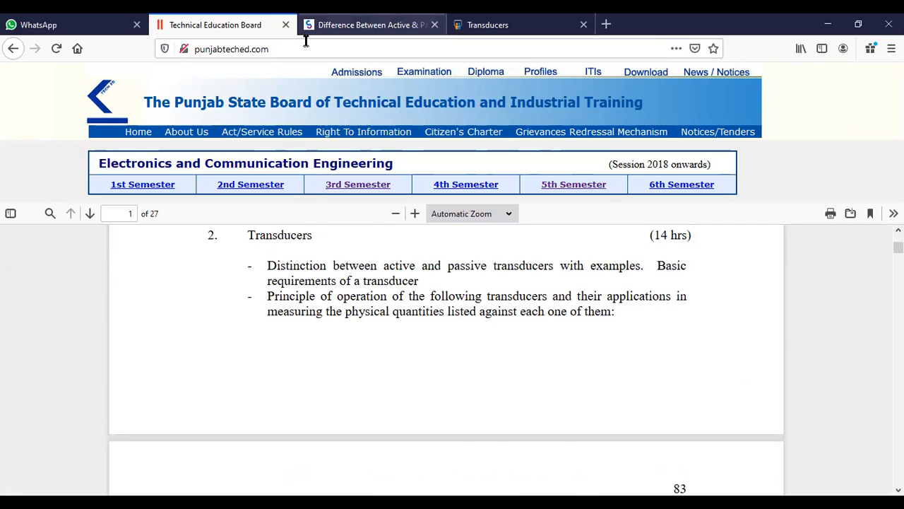
# Reopen the 'Difference Between Active & Passive' tab to show the comparison table.
pyautogui.click(371, 25)
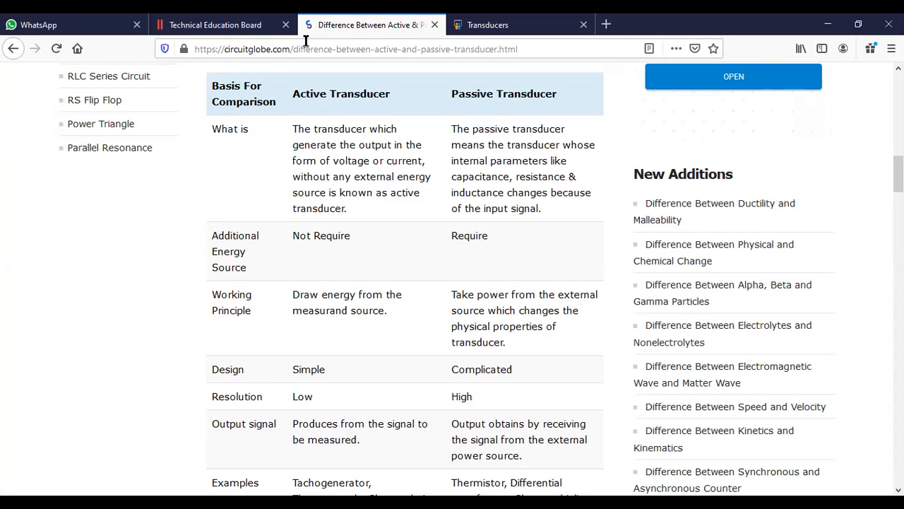
pyautogui.moveTo(82, 241)
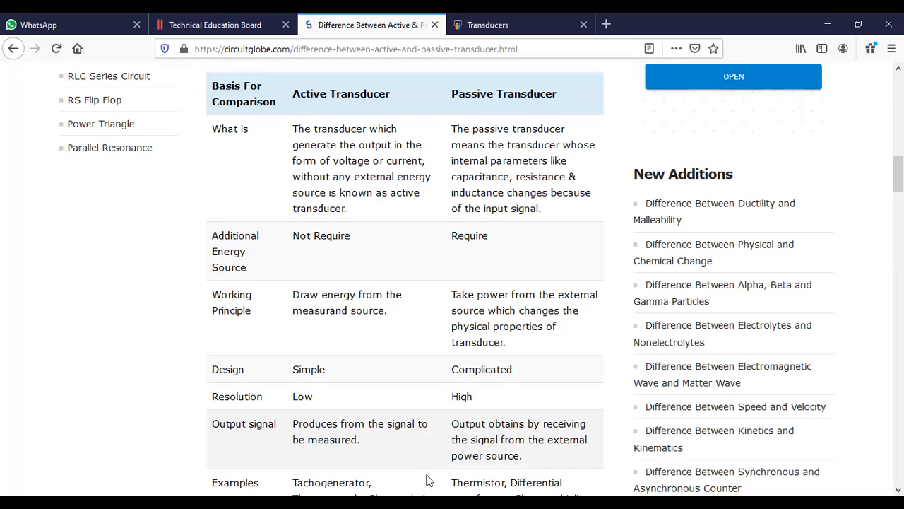
# Scroll the comparison table to its Examples row, then switch to the Transducers slideshow.
pyautogui.scroll(-3)
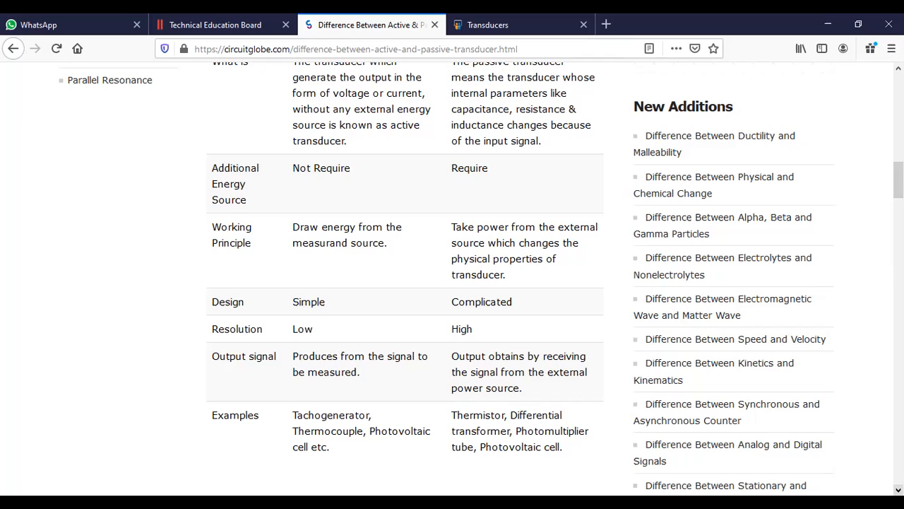
pyautogui.moveTo(731, 51)
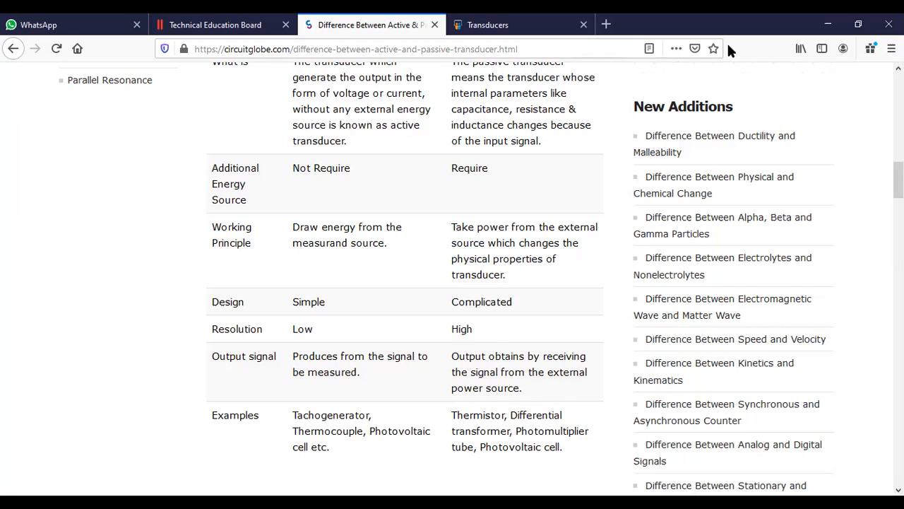
pyautogui.click(488, 25)
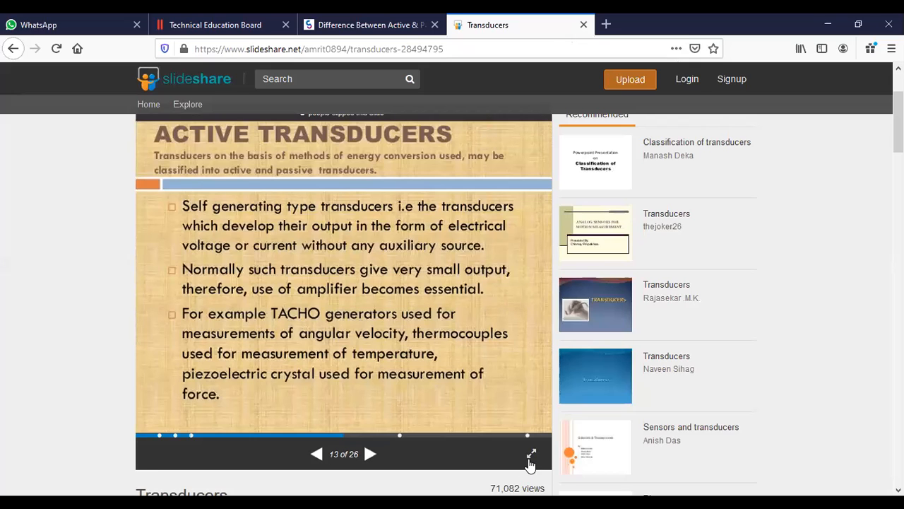
# Scroll the SlideShare Transducers deck down to its details and try the fullscreen button.
pyautogui.scroll(-3)
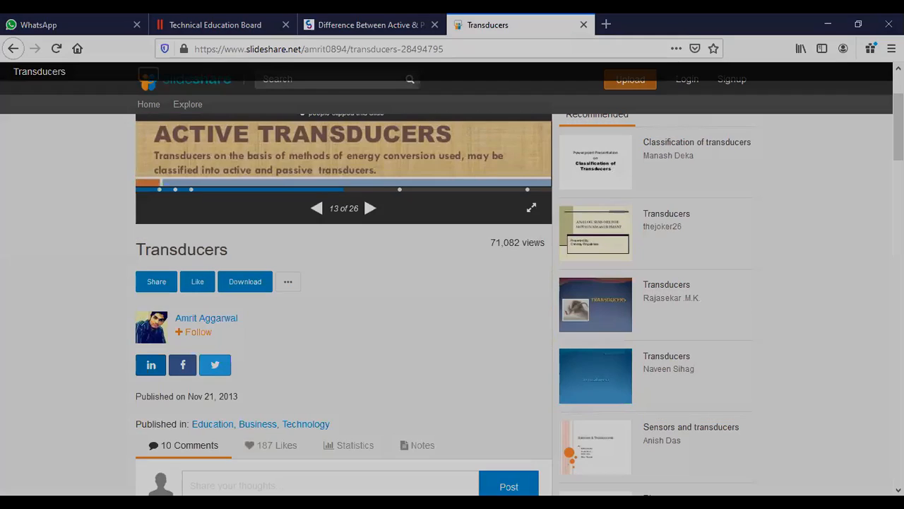
pyautogui.click(530, 208)
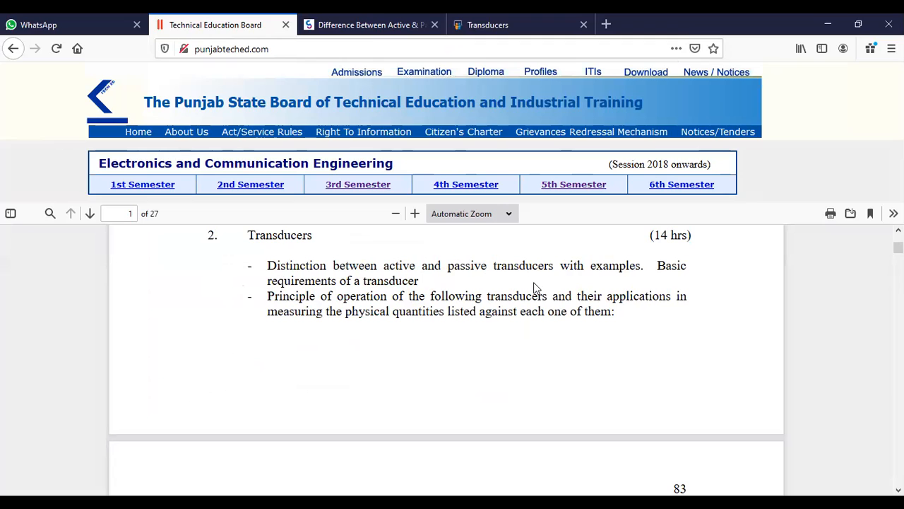
# Scroll the syllabus PDF from page 2's List of Practicals to practicals 3–9 and the class project.
pyautogui.scroll(-3)
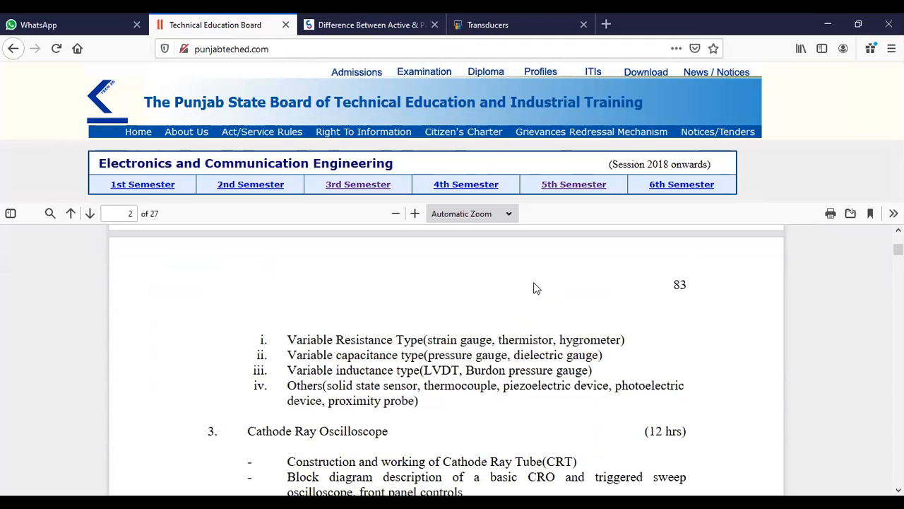
pyautogui.scroll(-3)
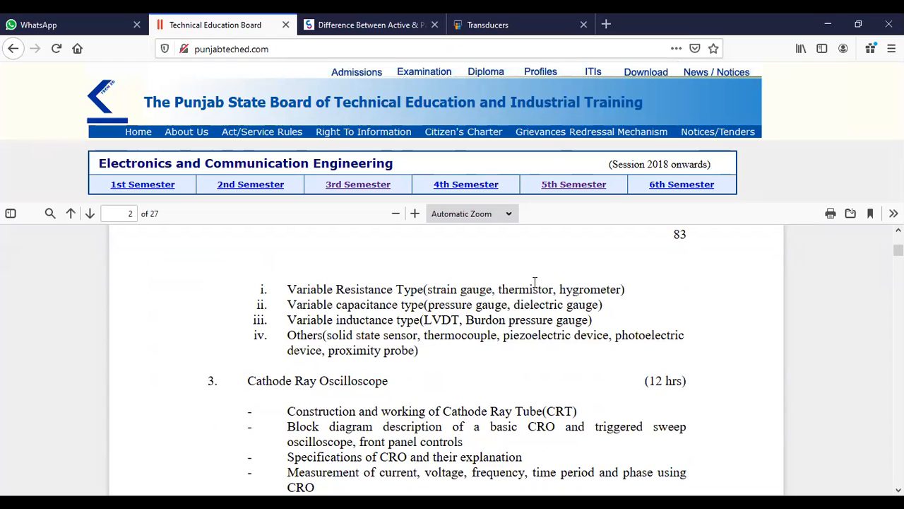
pyautogui.scroll(-3)
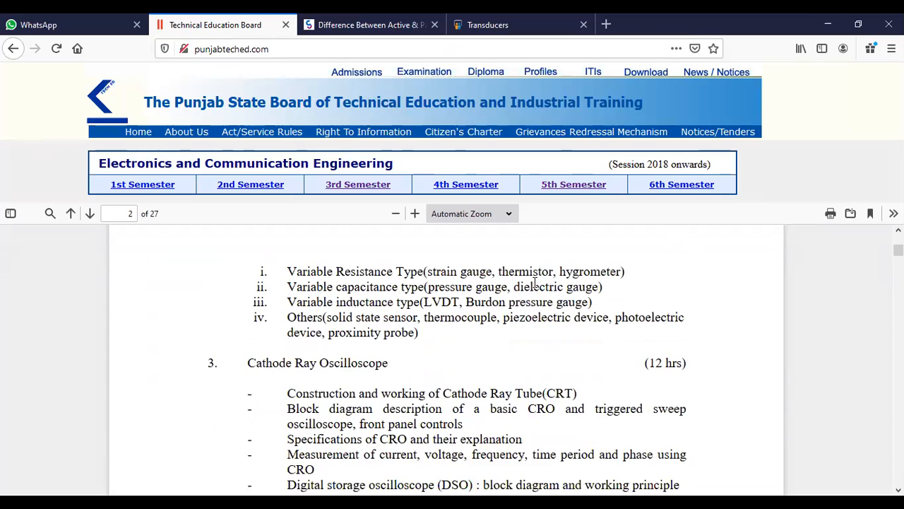
pyautogui.scroll(-3)
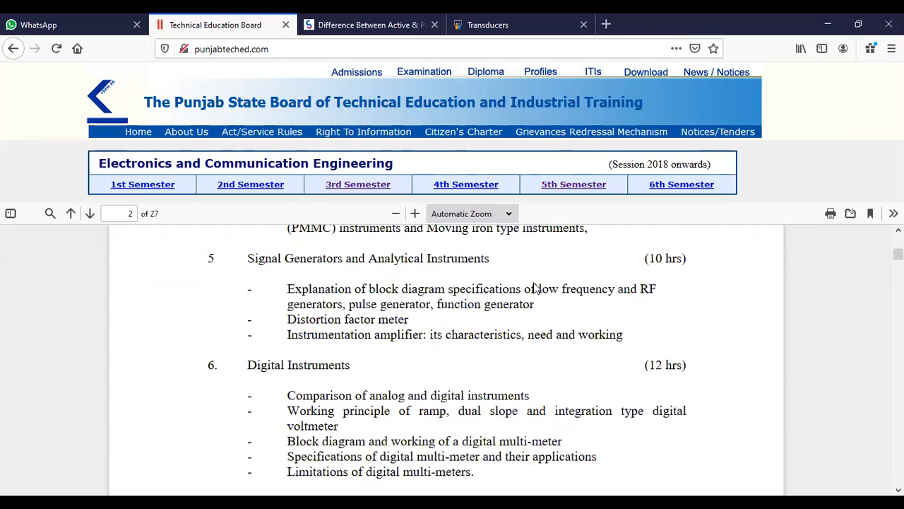
pyautogui.scroll(-3)
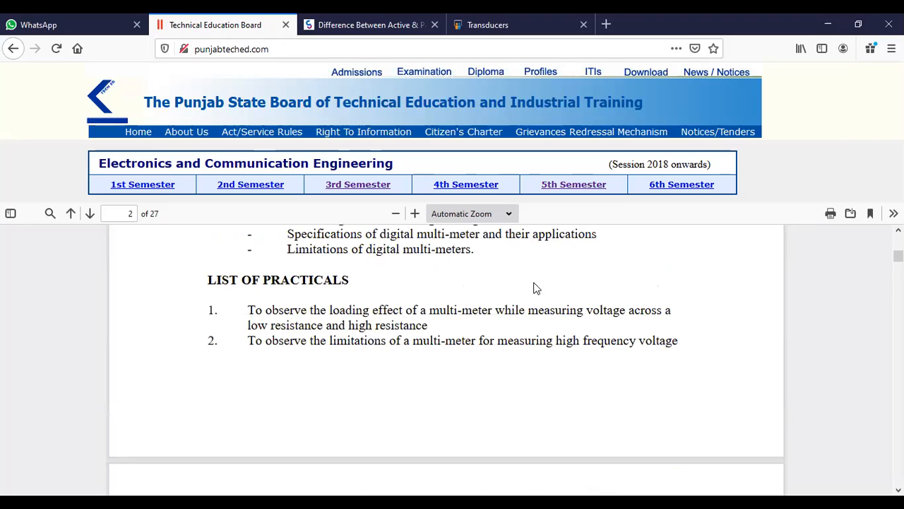
pyautogui.scroll(-3)
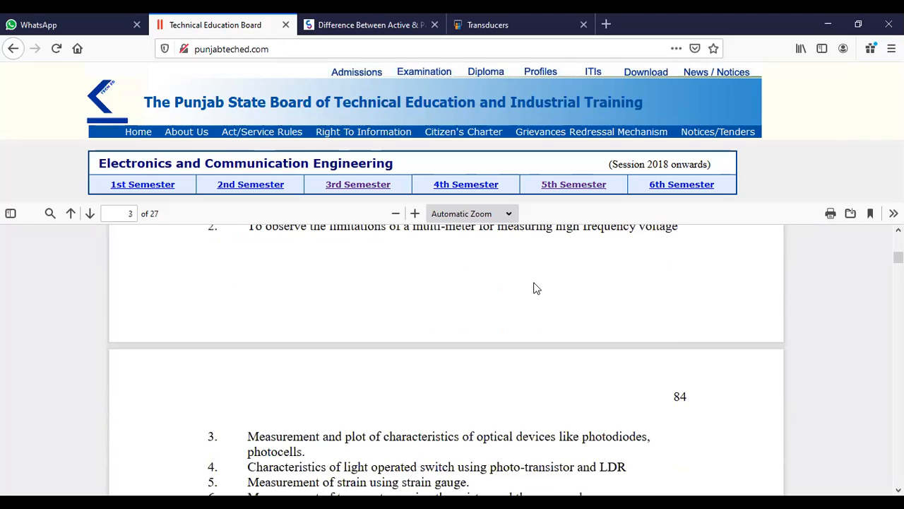
pyautogui.scroll(-3)
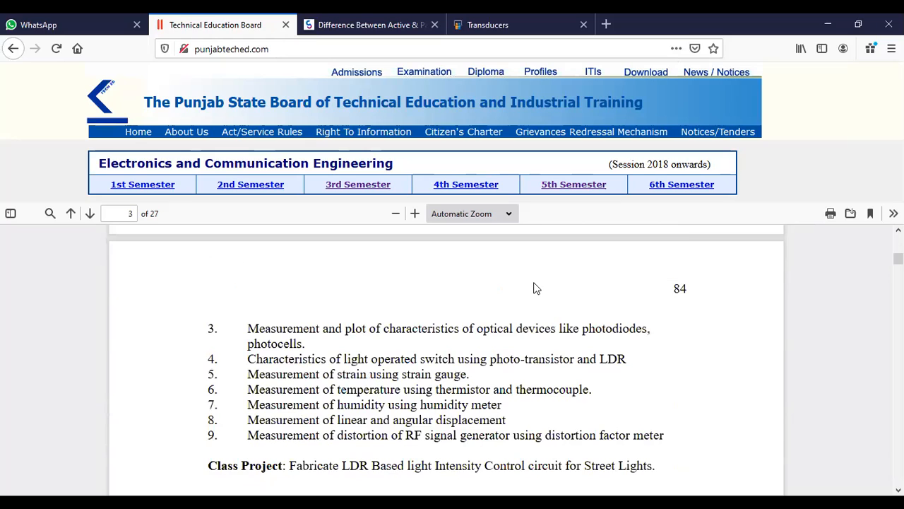
pyautogui.scroll(-3)
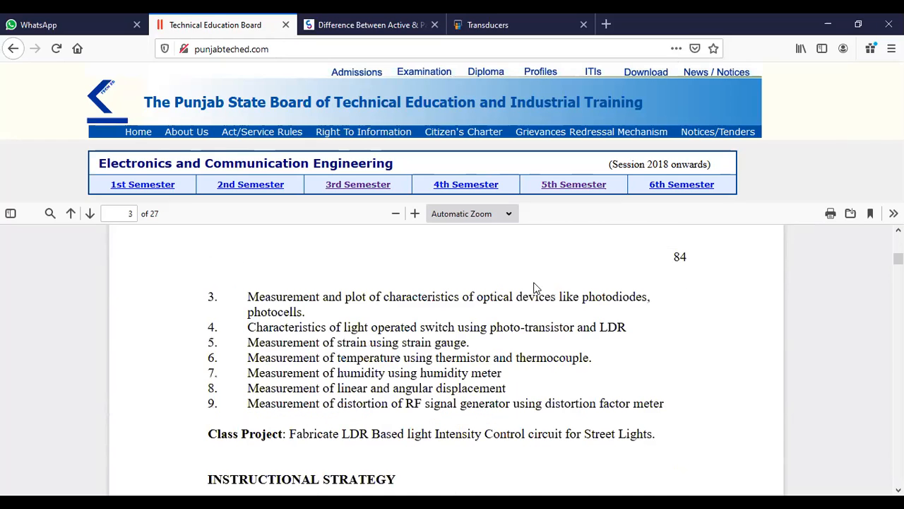
pyautogui.scroll(-3)
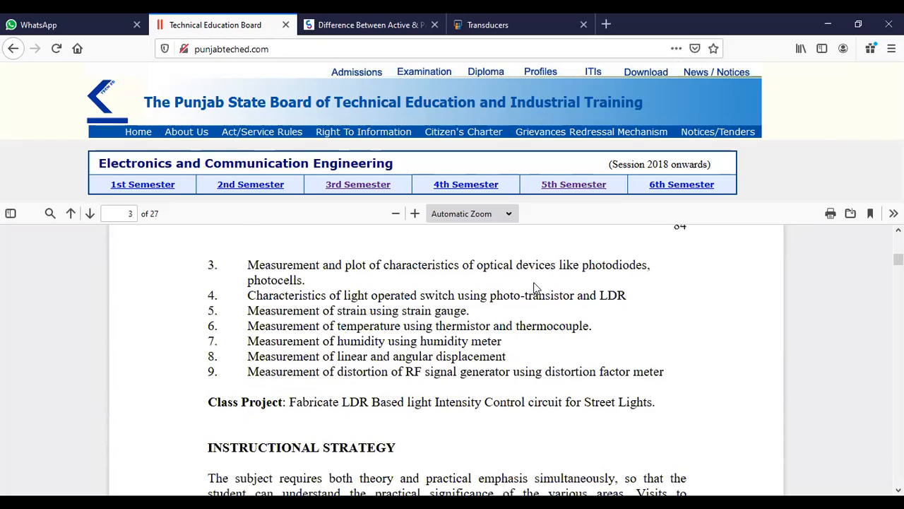
pyautogui.scroll(-3)
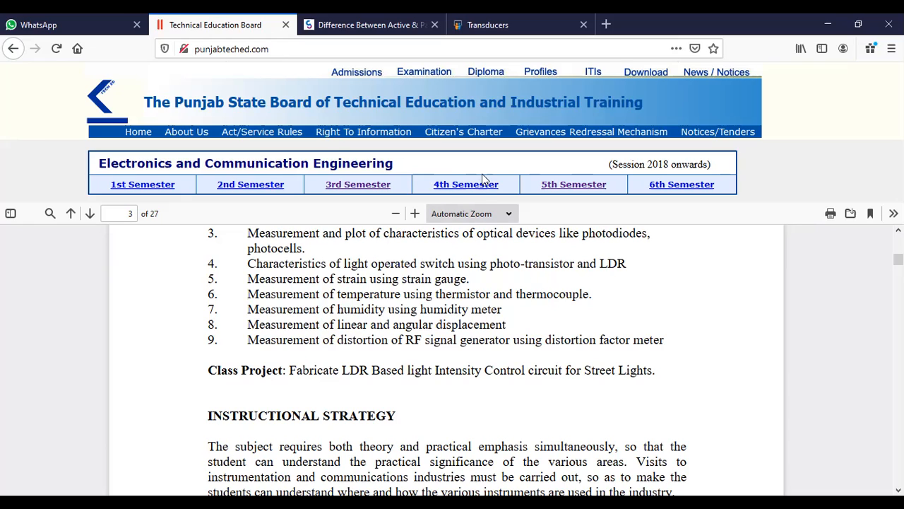
pyautogui.moveTo(621, 46)
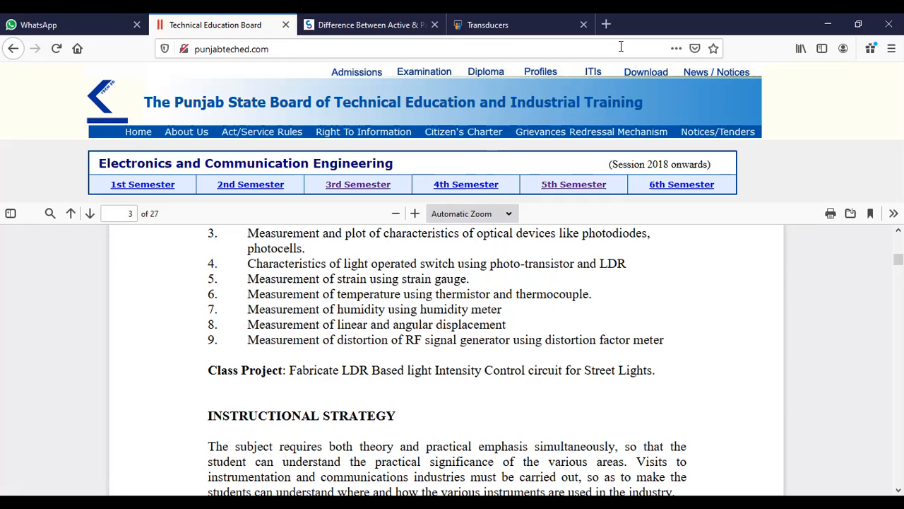
pyautogui.moveTo(620, 46)
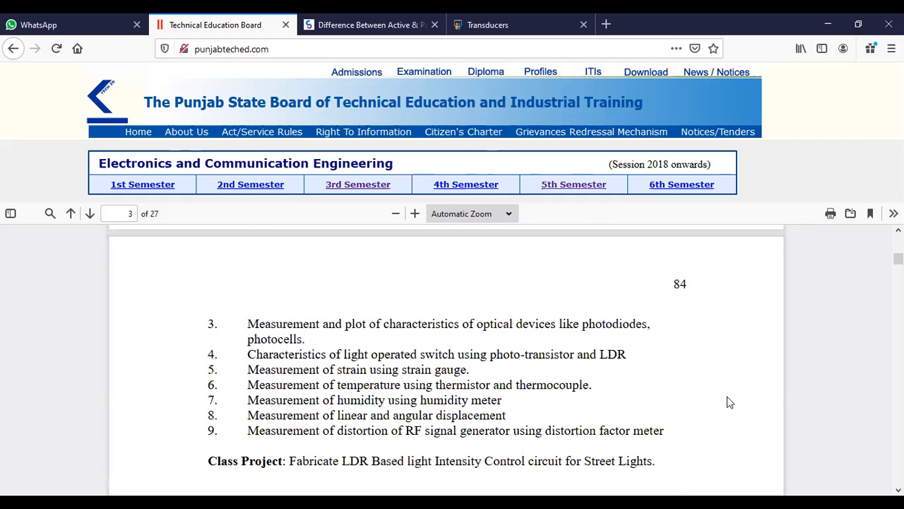
pyautogui.scroll(3)
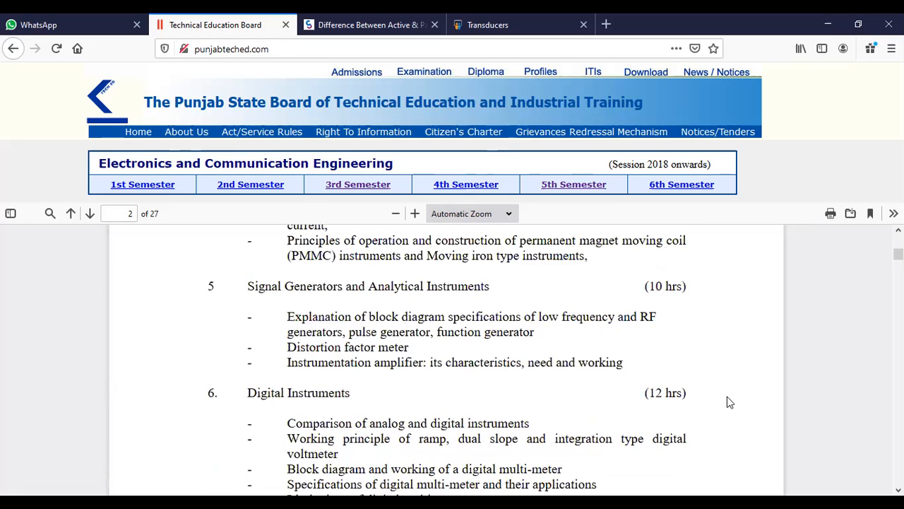
pyautogui.scroll(-3)
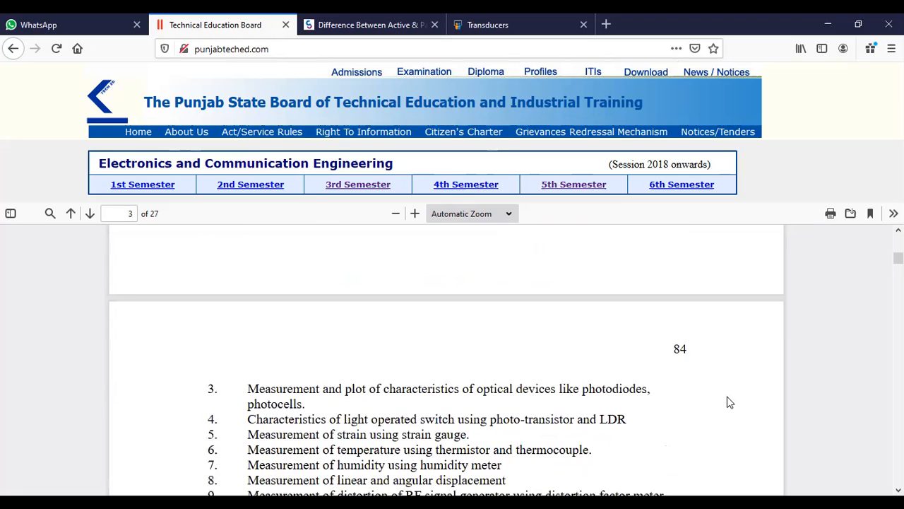
pyautogui.scroll(-3)
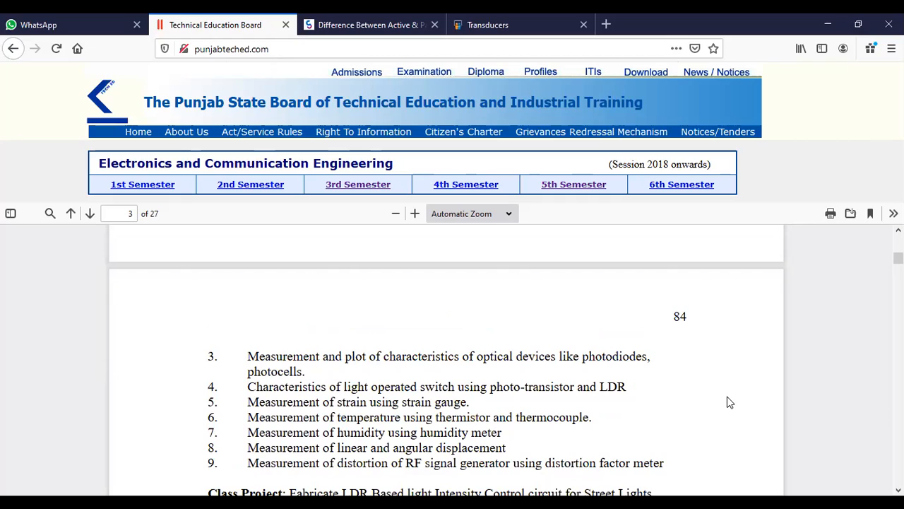
pyautogui.moveTo(448, 97)
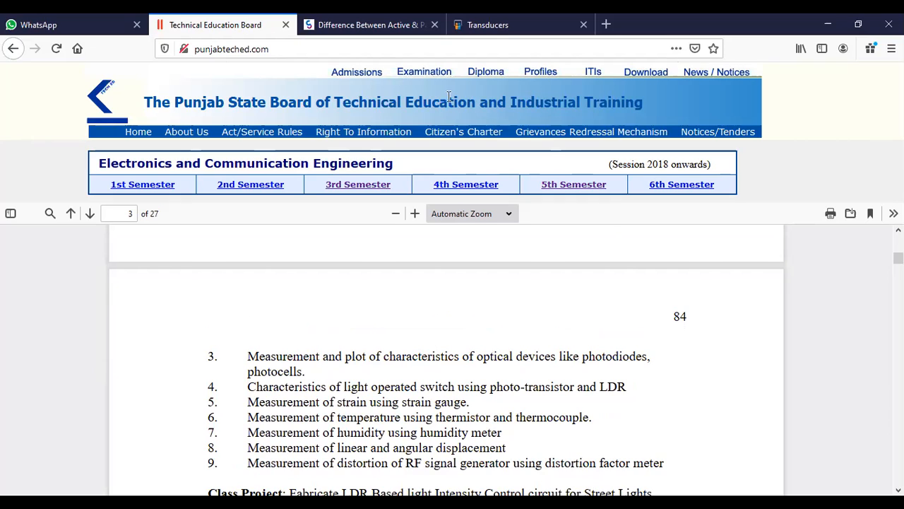
pyautogui.moveTo(371, 25)
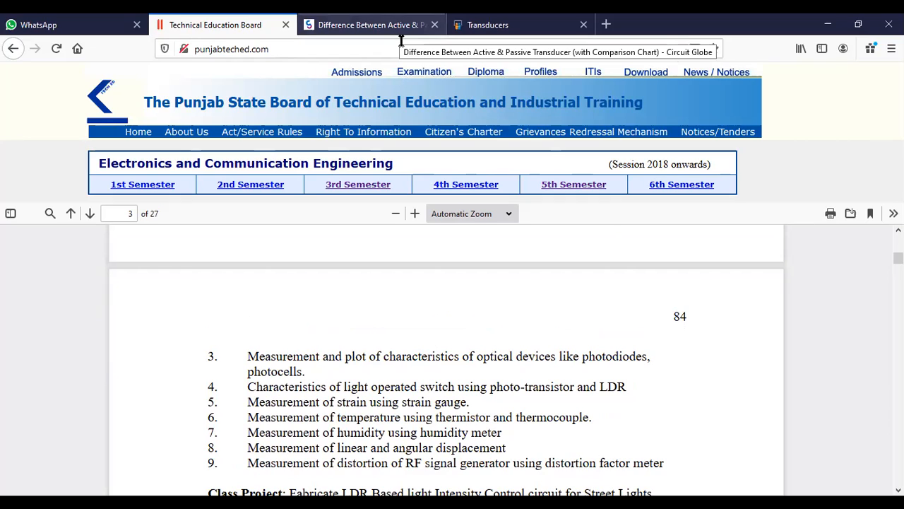